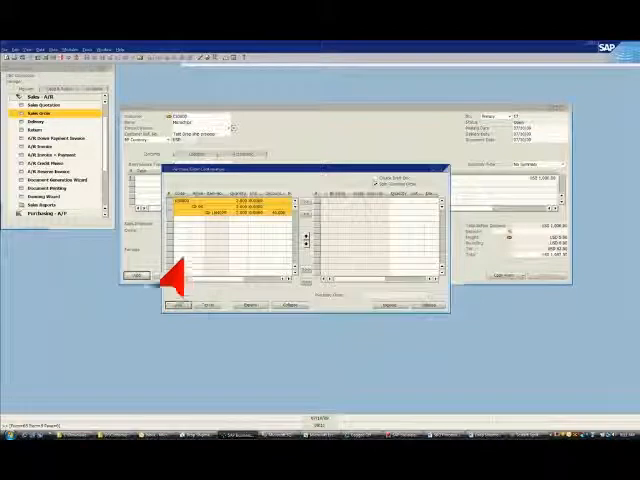
mouse_move(290, 230)
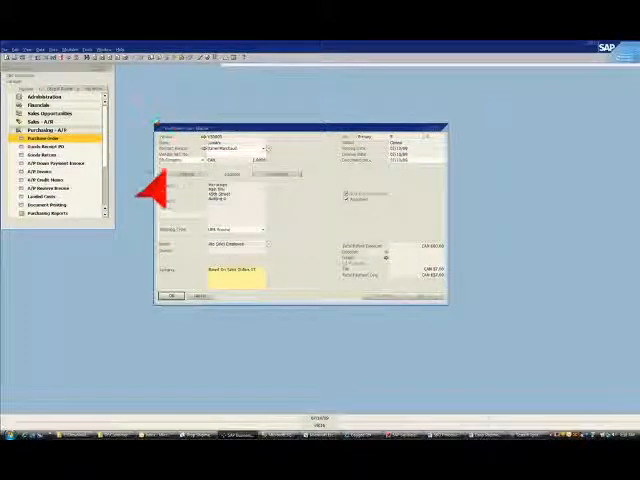
mouse_move(190, 230)
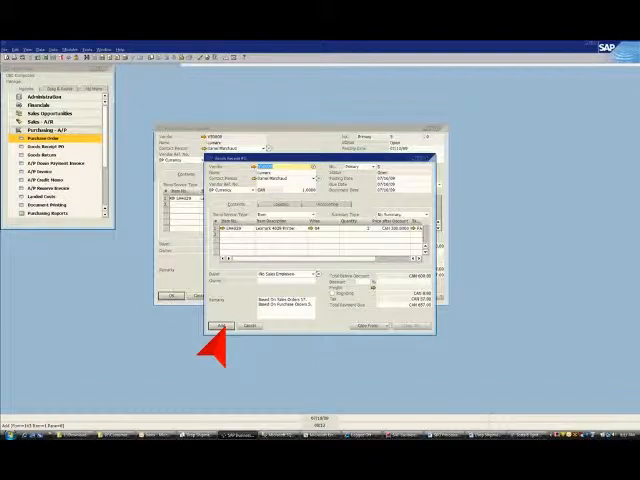
- Open the printer's Item Master Data to view stock per warehouse, including Drop Ship
click(218, 327)
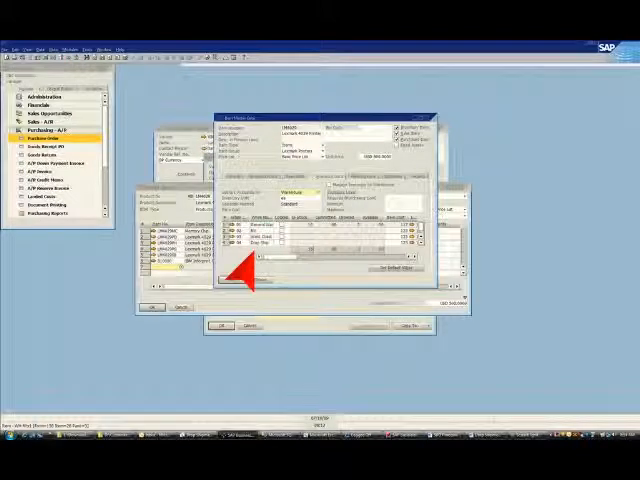